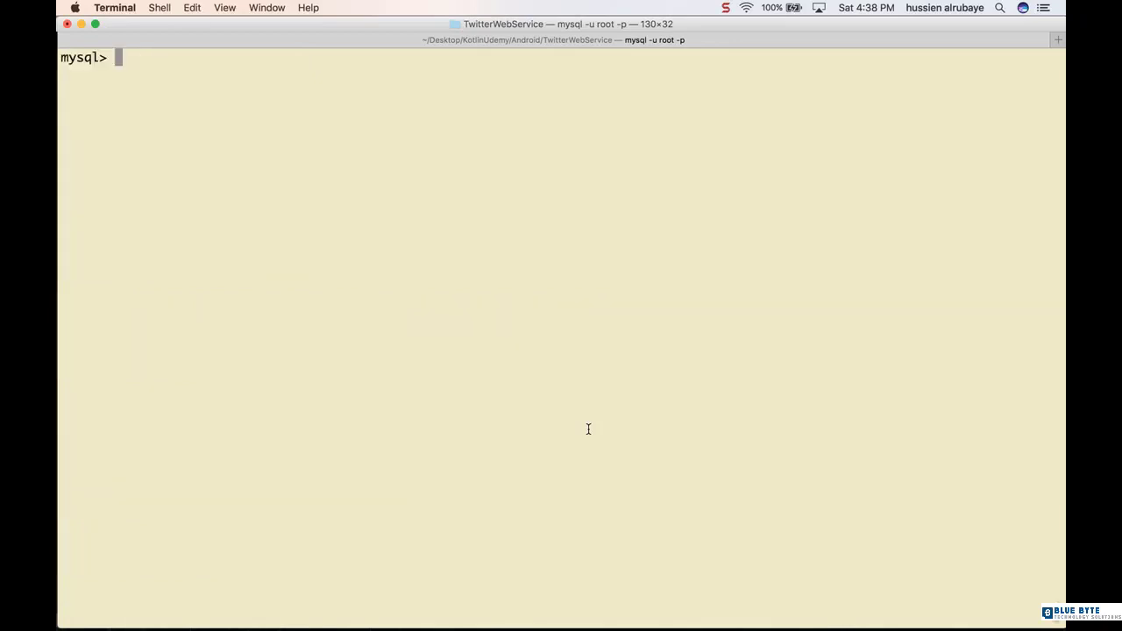
Step: Insert a following row where user 1 follows user 2
{"action": "type", "text": "select * from following ;"}
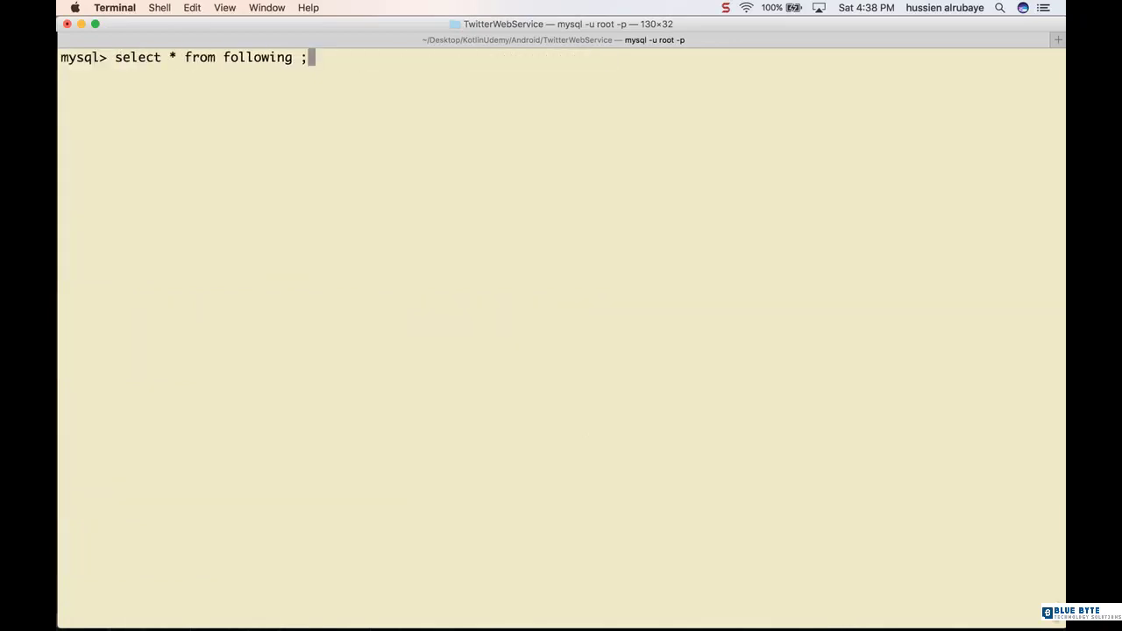
{"action": "type", "text": "insert into following (user_id,following_user_id) values (1,2);"}
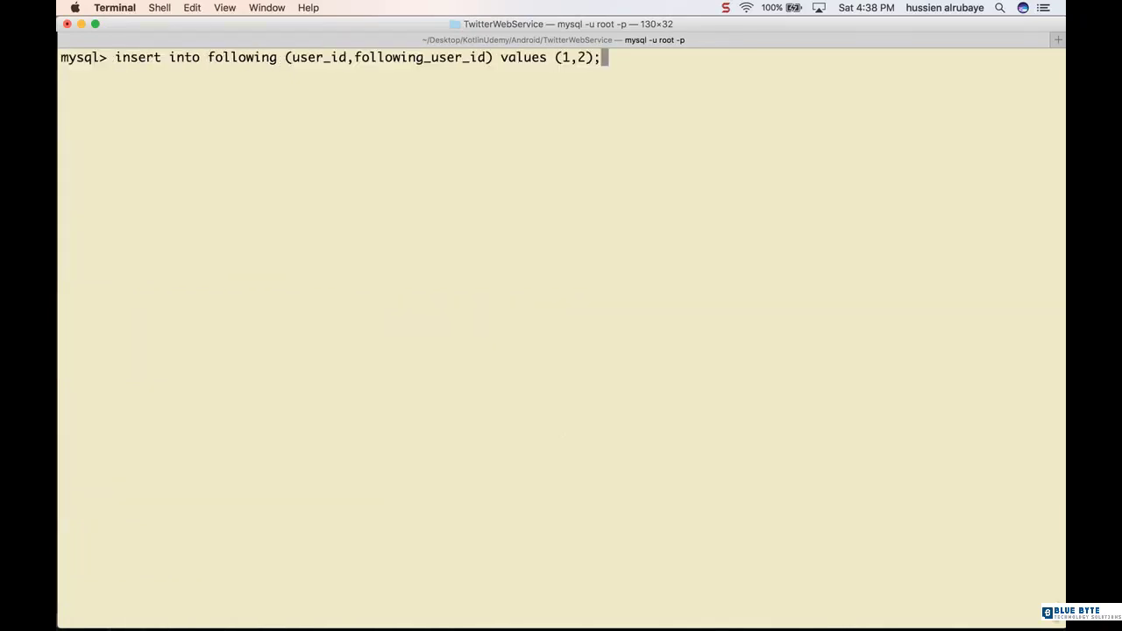
{"action": "key", "text": "Return"}
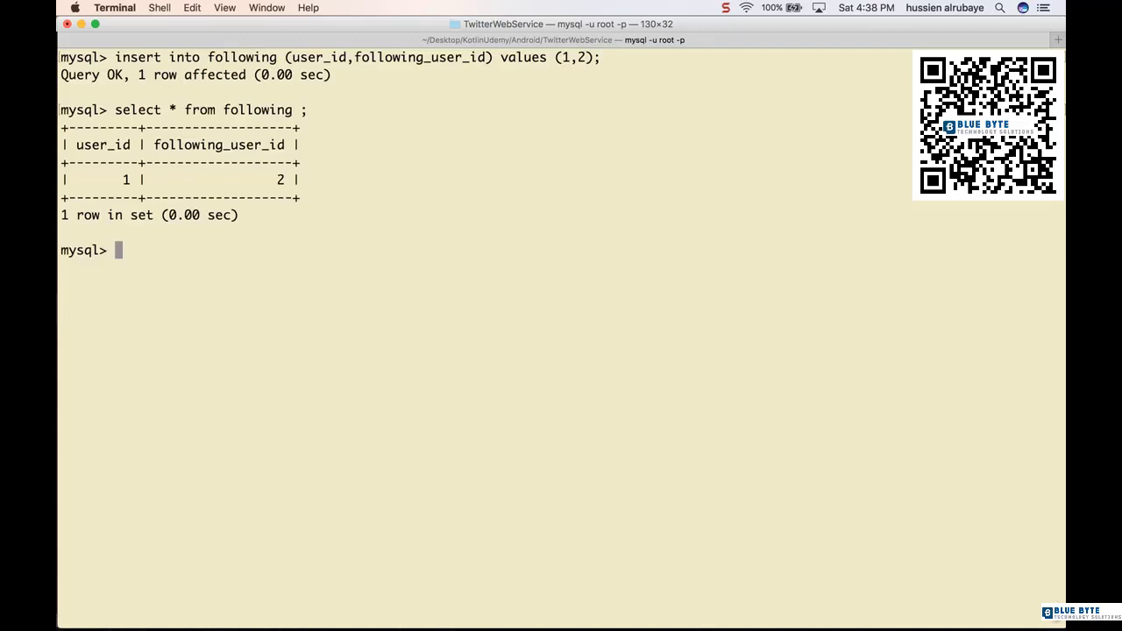
Step: Query following where user_id=1 and following_user_id=3, which returns nothing
{"action": "type", "text": "select * from following"}
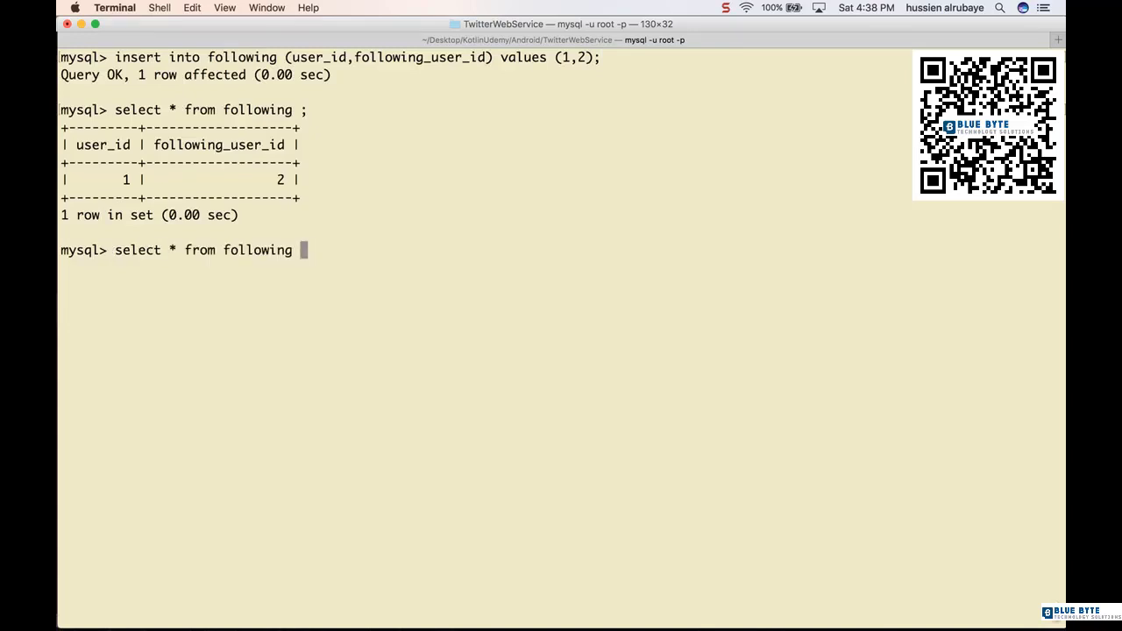
{"action": "type", "text": "where"}
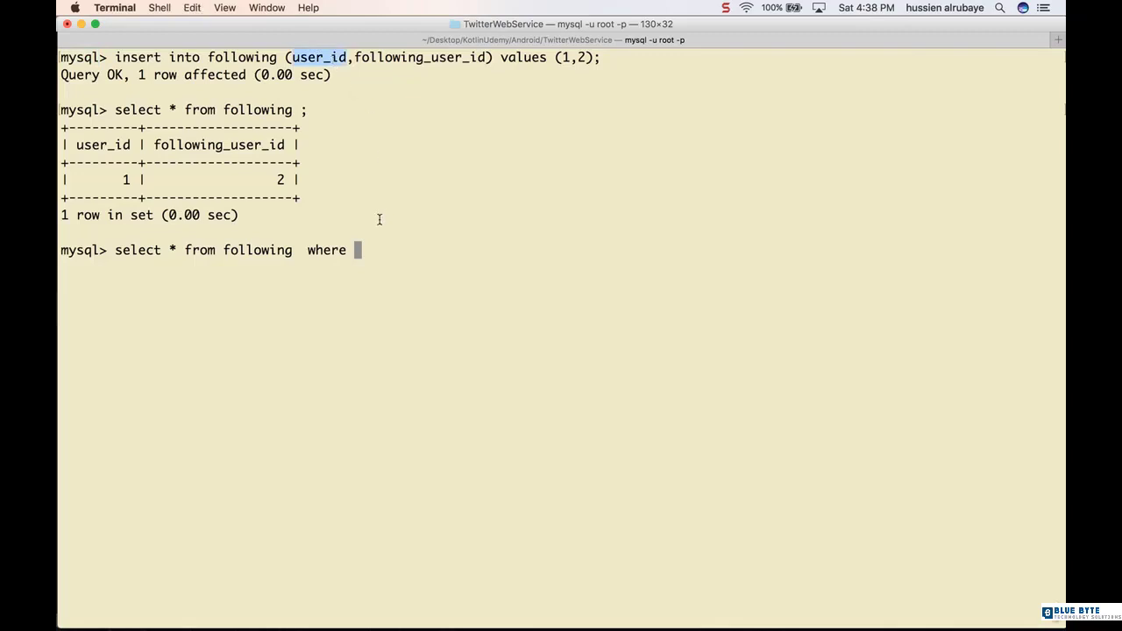
{"action": "type", "text": "user_id=1"}
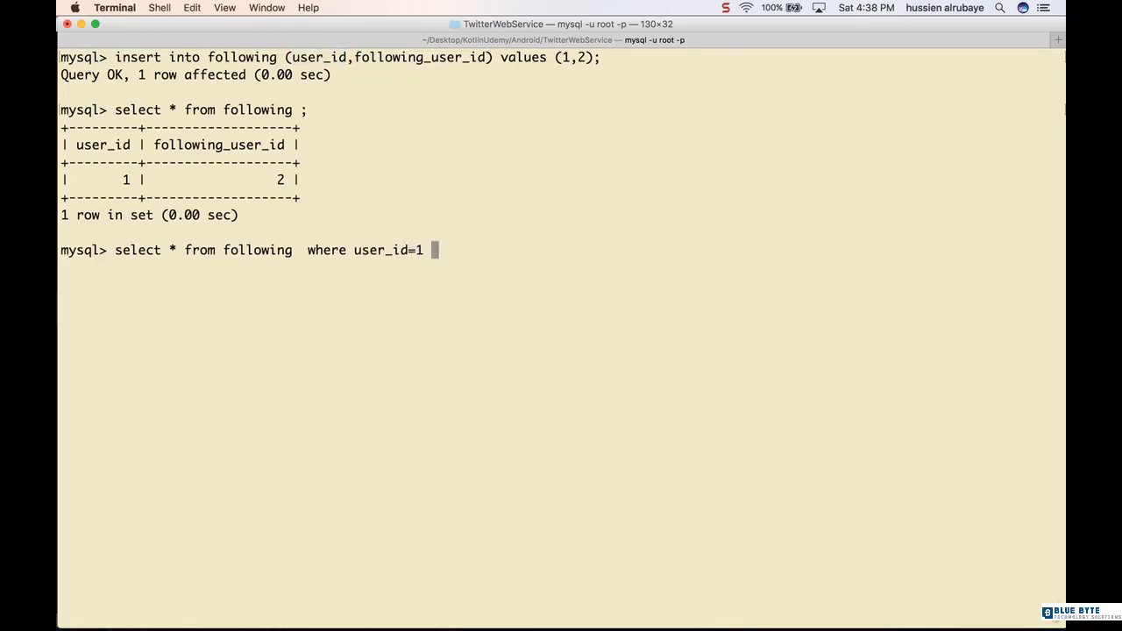
{"action": "mouse_move", "coordinate": [488, 244]}
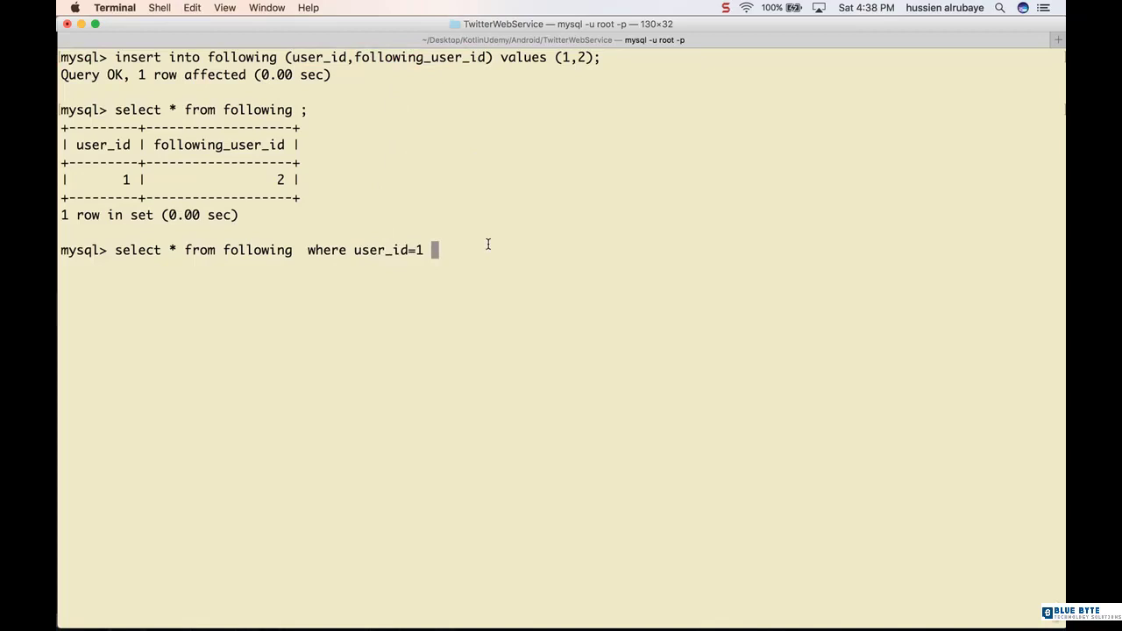
{"action": "type", "text": "and following_user_id=2"}
{"action": "type", "text": ";"}
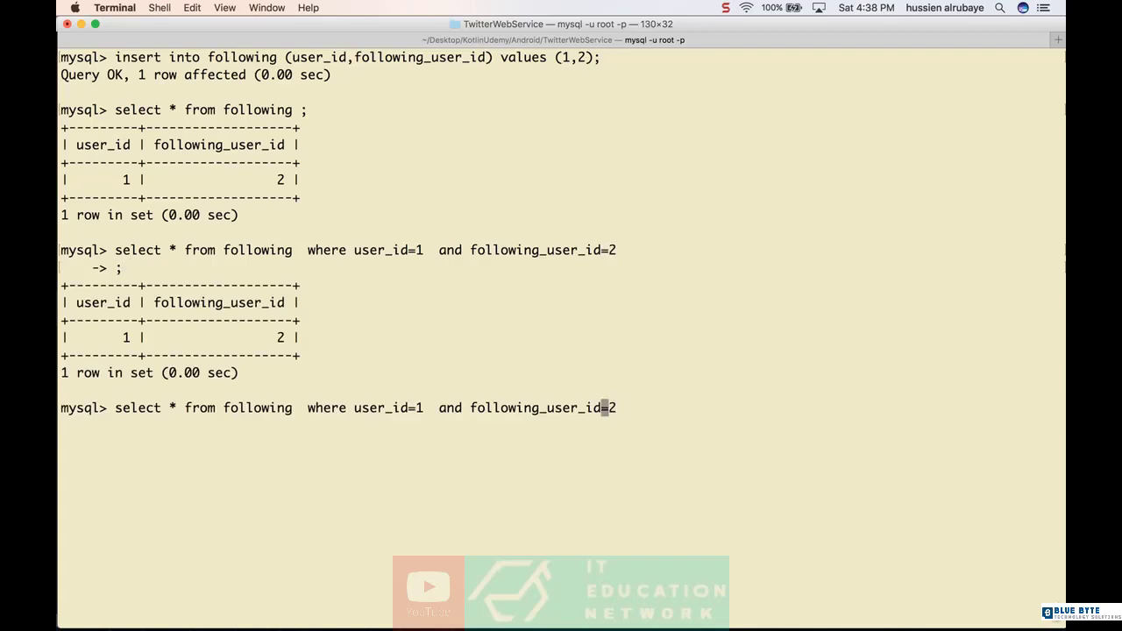
{"action": "type", "text": "3"}
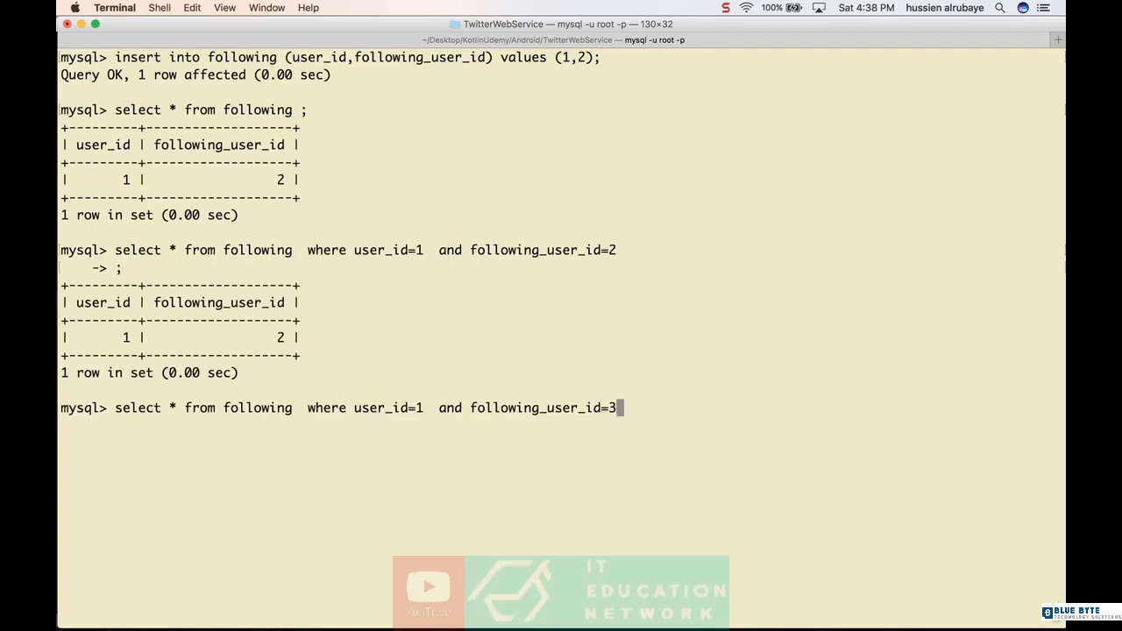
{"action": "key", "text": "Return"}
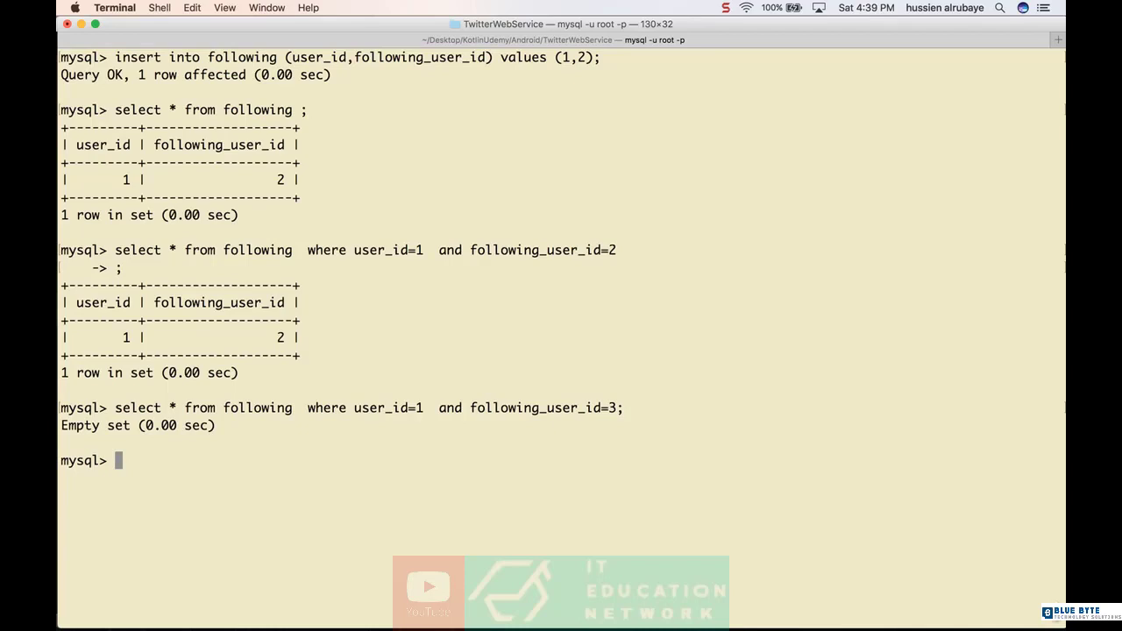
{"action": "mouse_move", "coordinate": [807, 607]}
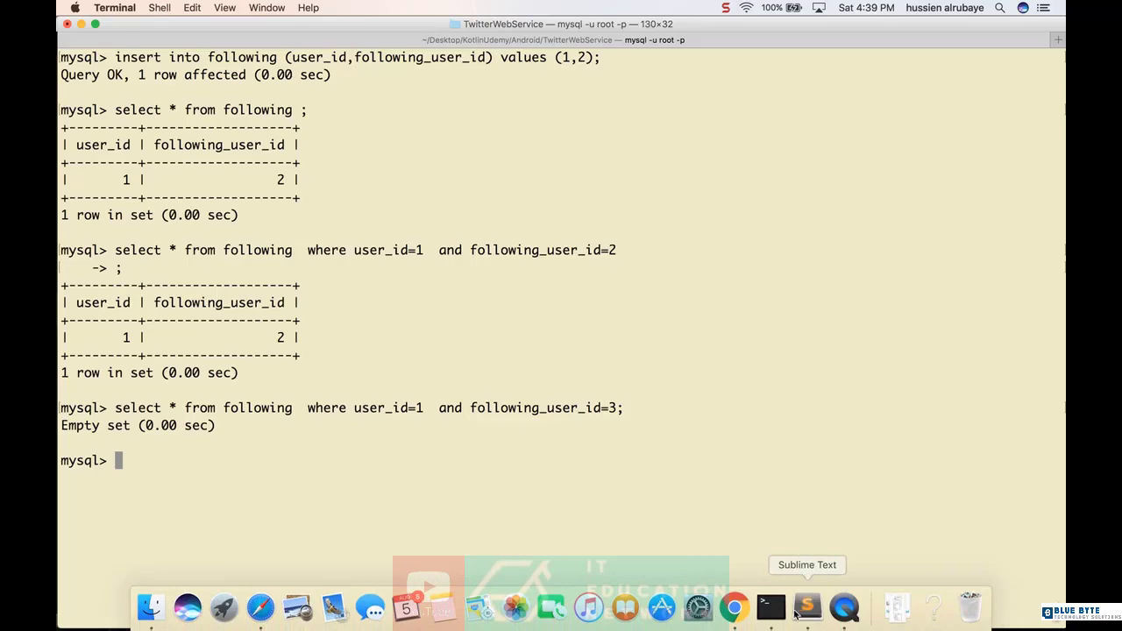
Step: Save a new empty file as IsFollowing.php in TwitterAndroidServer, then bring up Login.php
{"action": "left_click", "coordinate": [805, 606]}
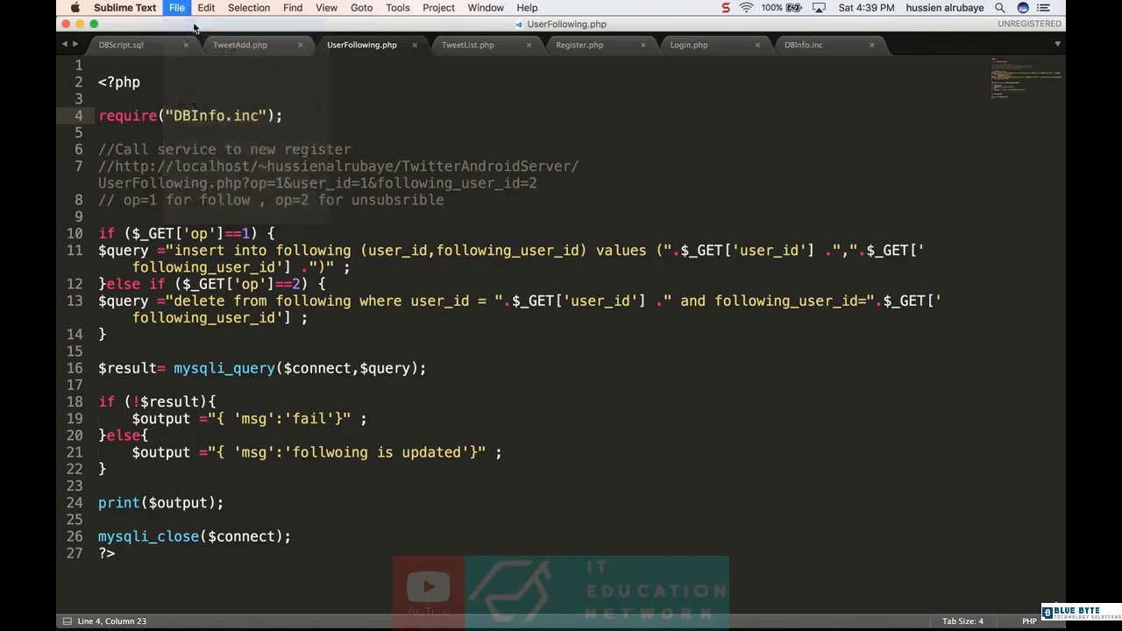
{"action": "left_click", "coordinate": [176, 7]}
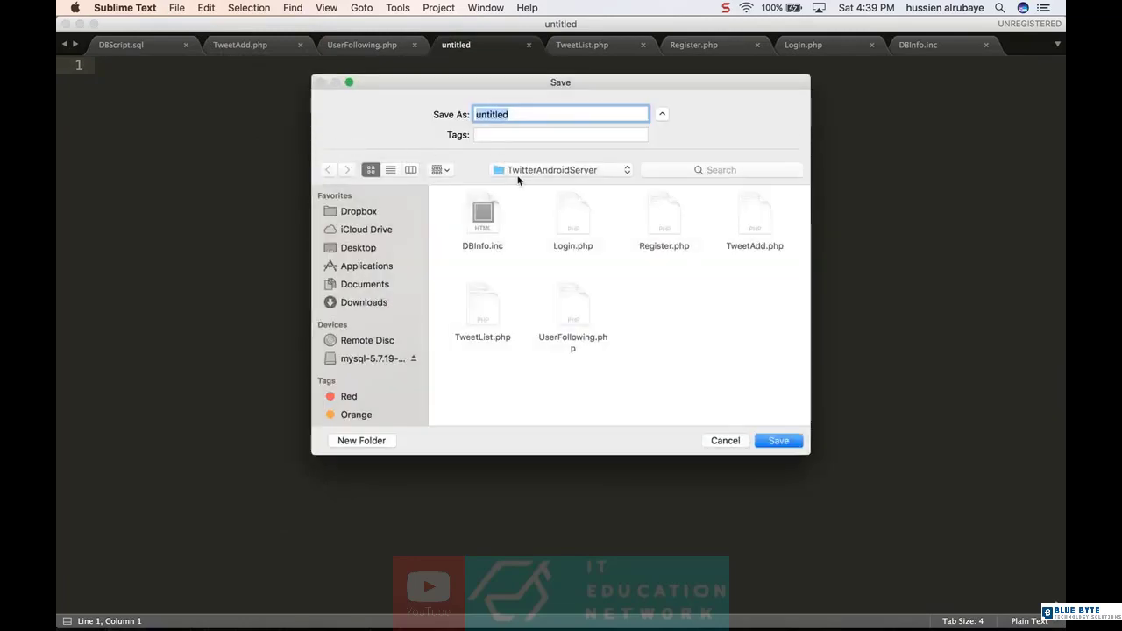
{"action": "type", "text": "IsFollowing."}
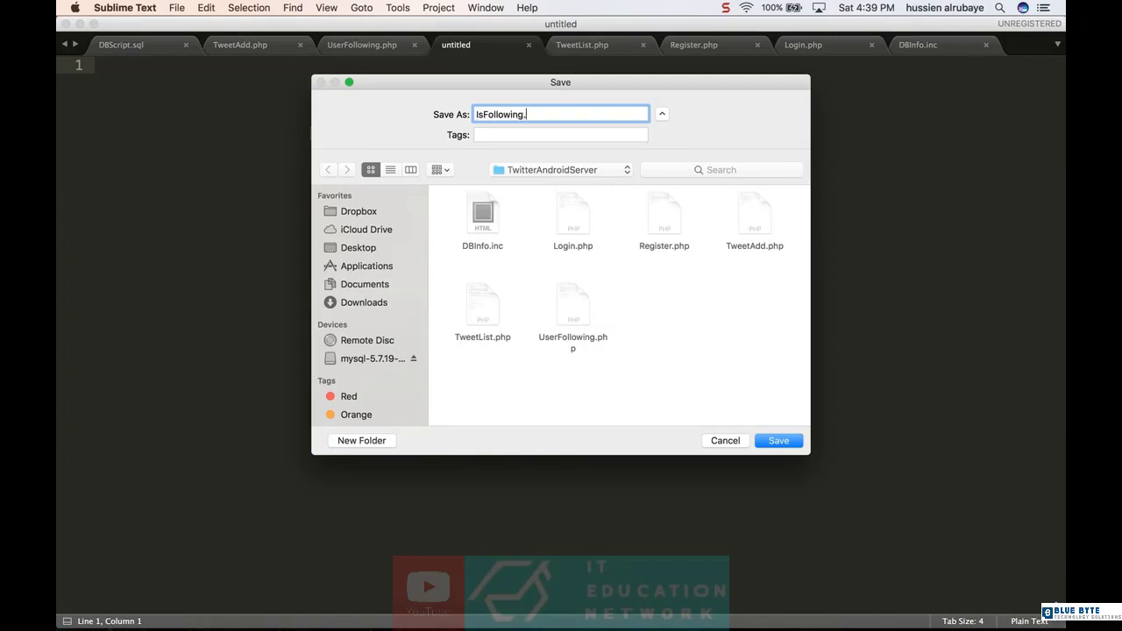
{"action": "left_click", "coordinate": [778, 440]}
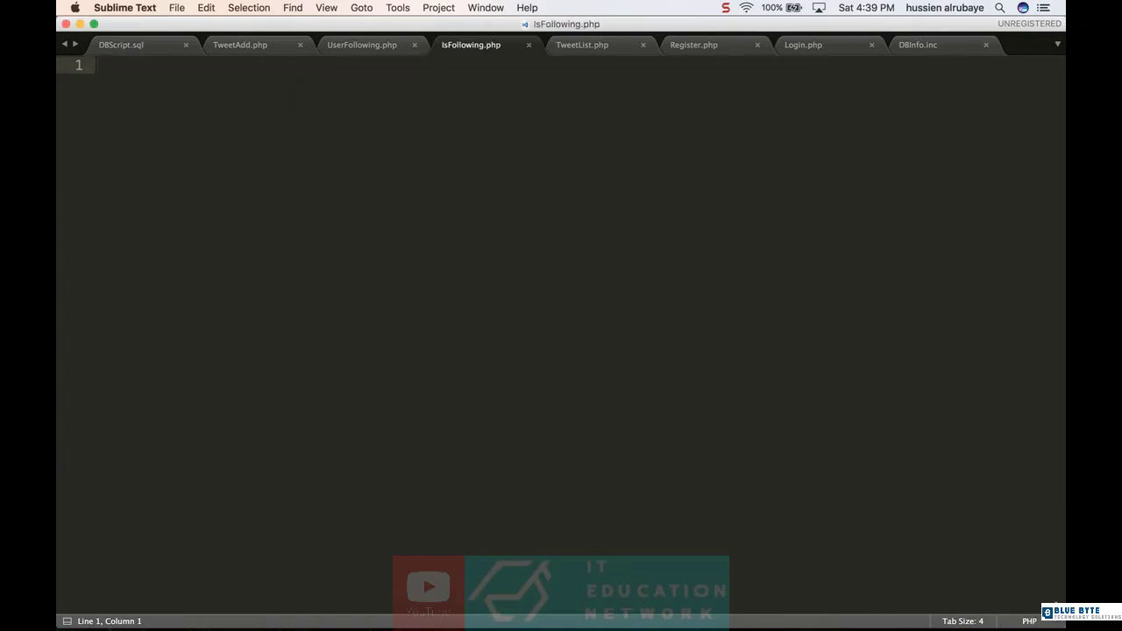
{"action": "mouse_move", "coordinate": [747, 44]}
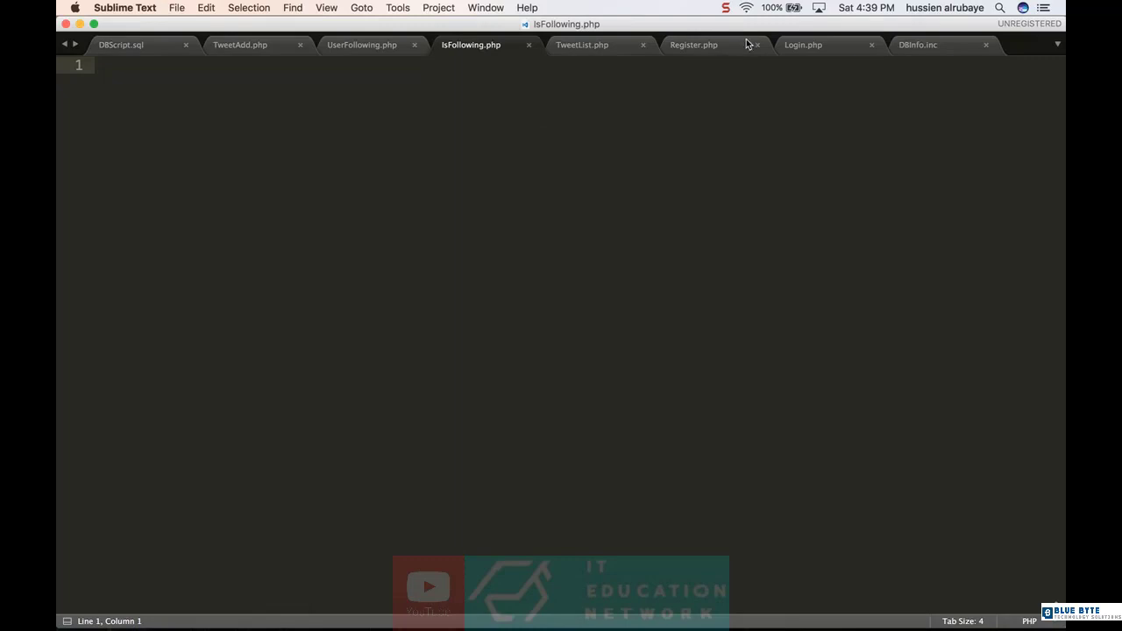
{"action": "left_click", "coordinate": [803, 45]}
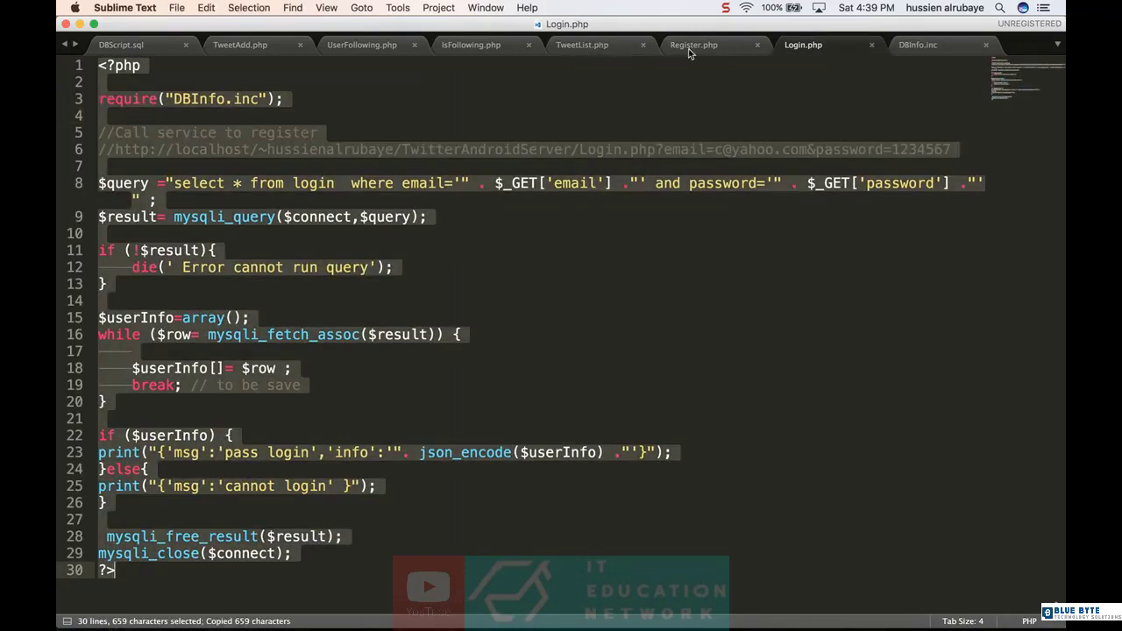
Step: Paste Login.php's code into IsFollowing.php and select 'Login.php' in the test URL comment
{"action": "left_click", "coordinate": [471, 44]}
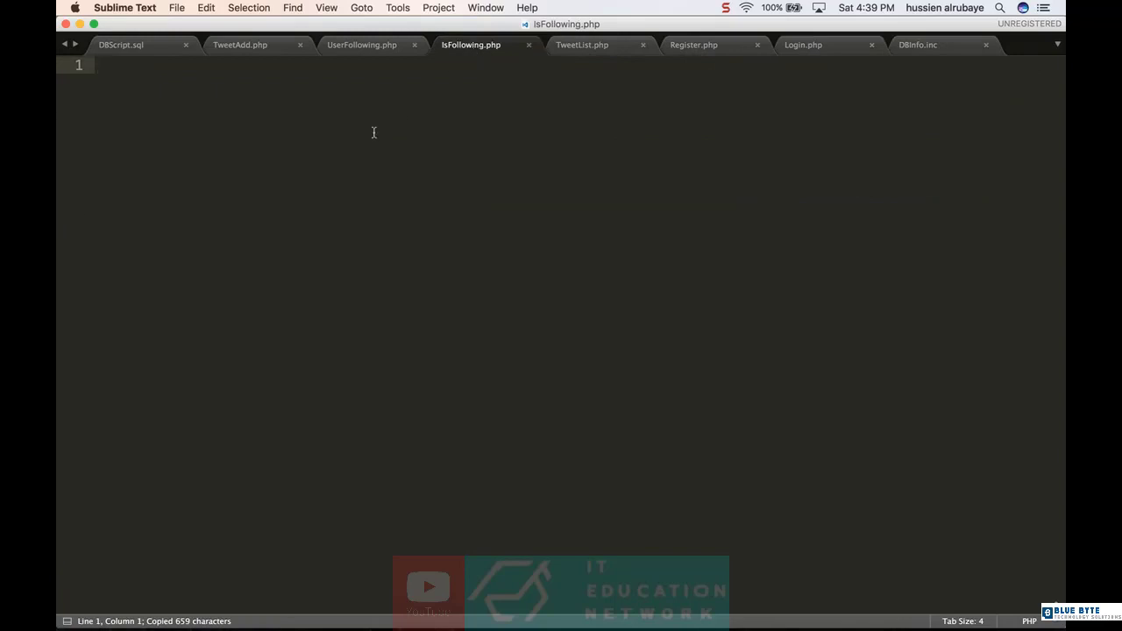
{"action": "key", "text": "cmd+v"}
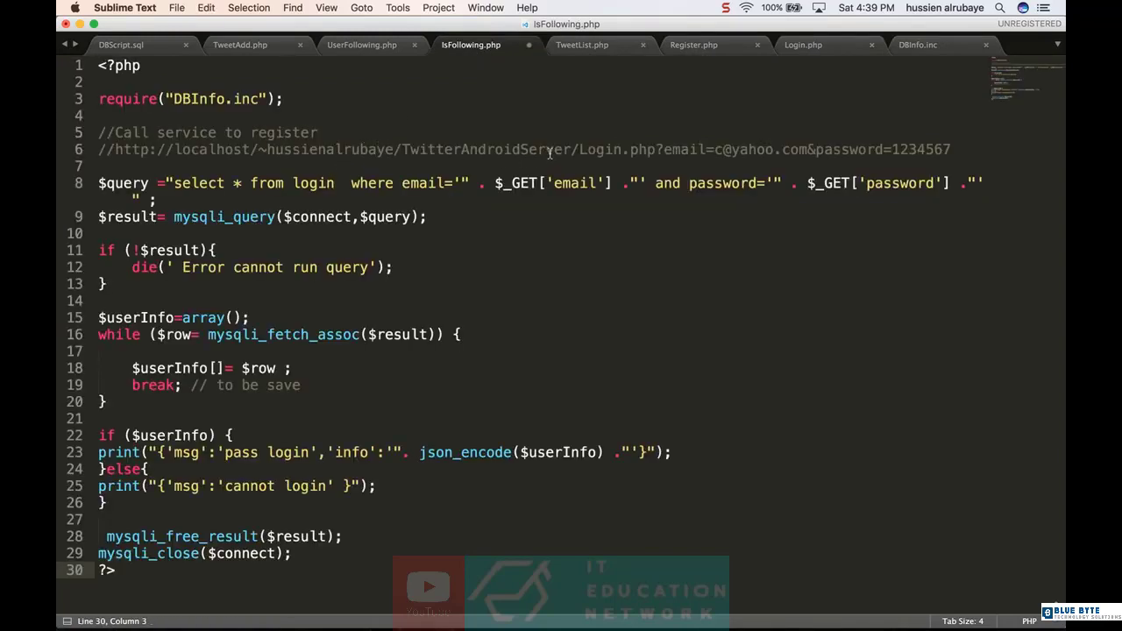
{"action": "double_click", "coordinate": [600, 149]}
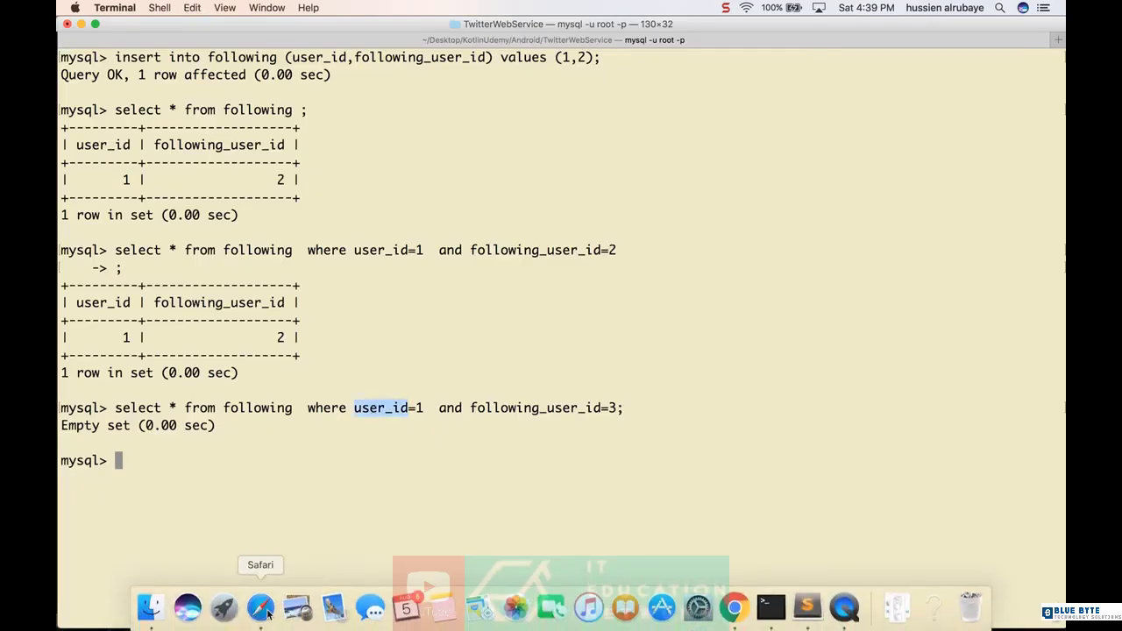
Step: Return from the Terminal query results to the IsFollowing.php editor
{"action": "left_click", "coordinate": [806, 607]}
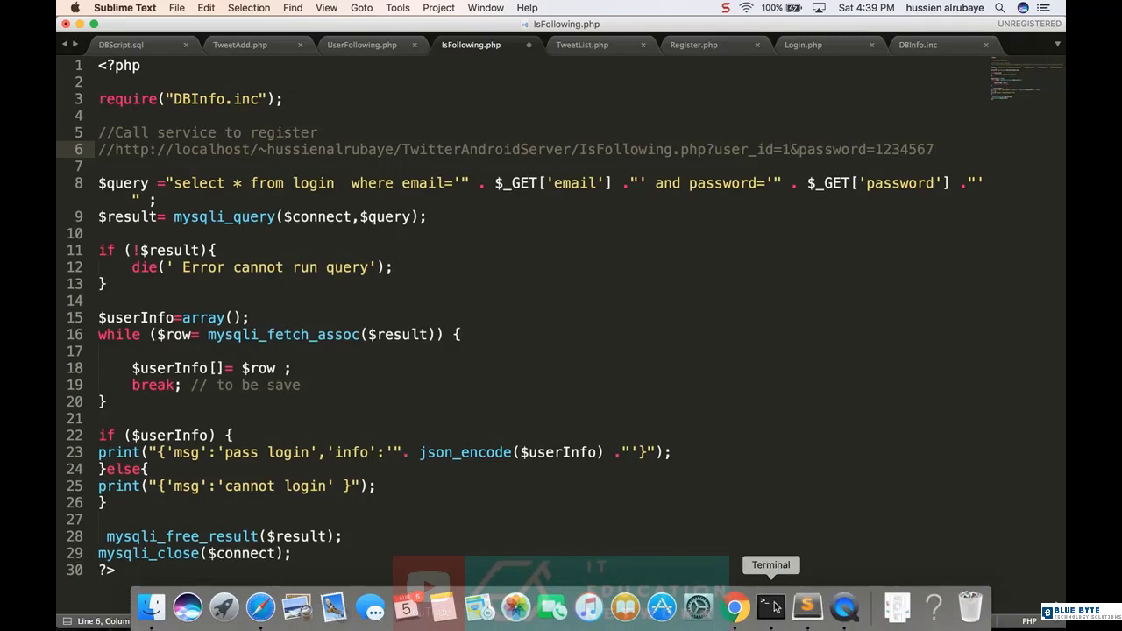
Step: Replace the URL's password parameter with following_user_id=2 and select the 'login' table name
{"action": "left_click", "coordinate": [769, 606]}
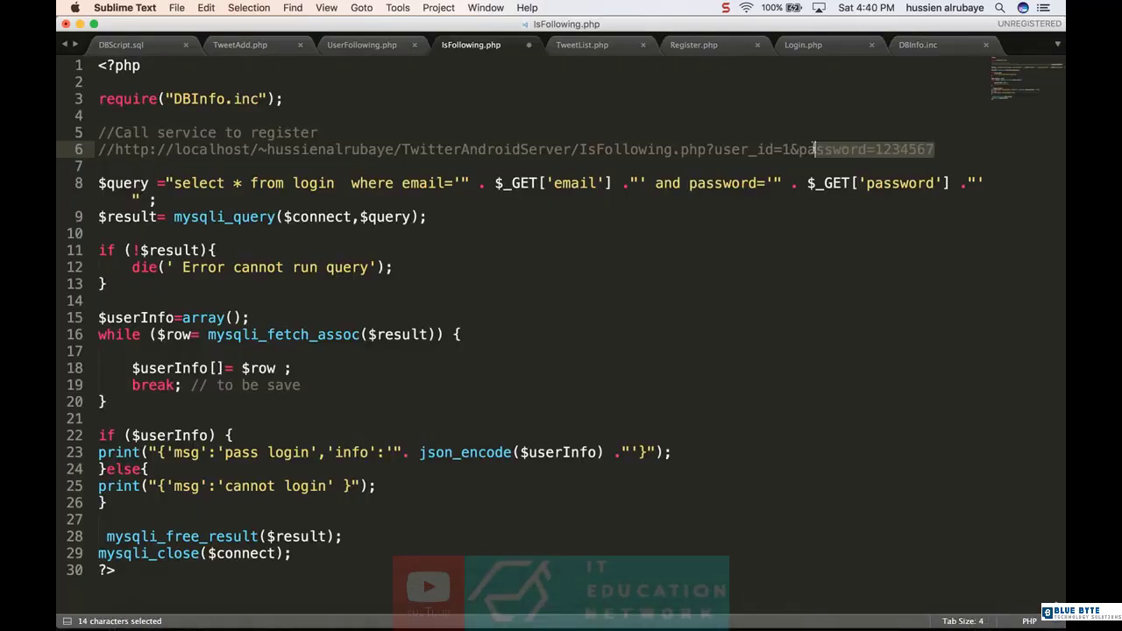
{"action": "type", "text": "following_user_id"}
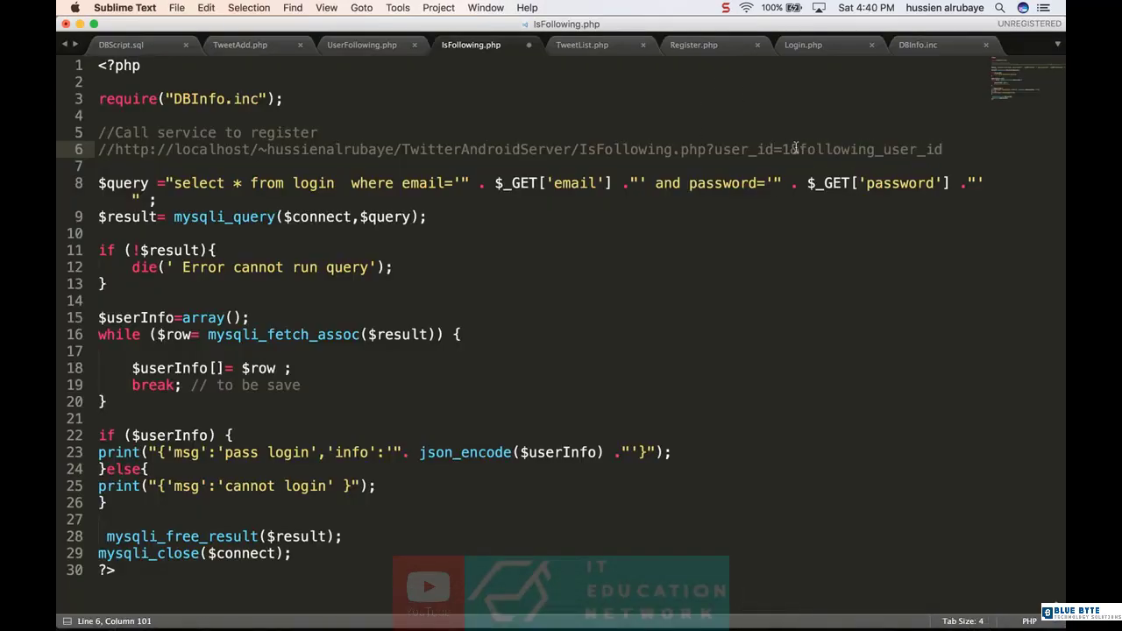
{"action": "double_click", "coordinate": [312, 182]}
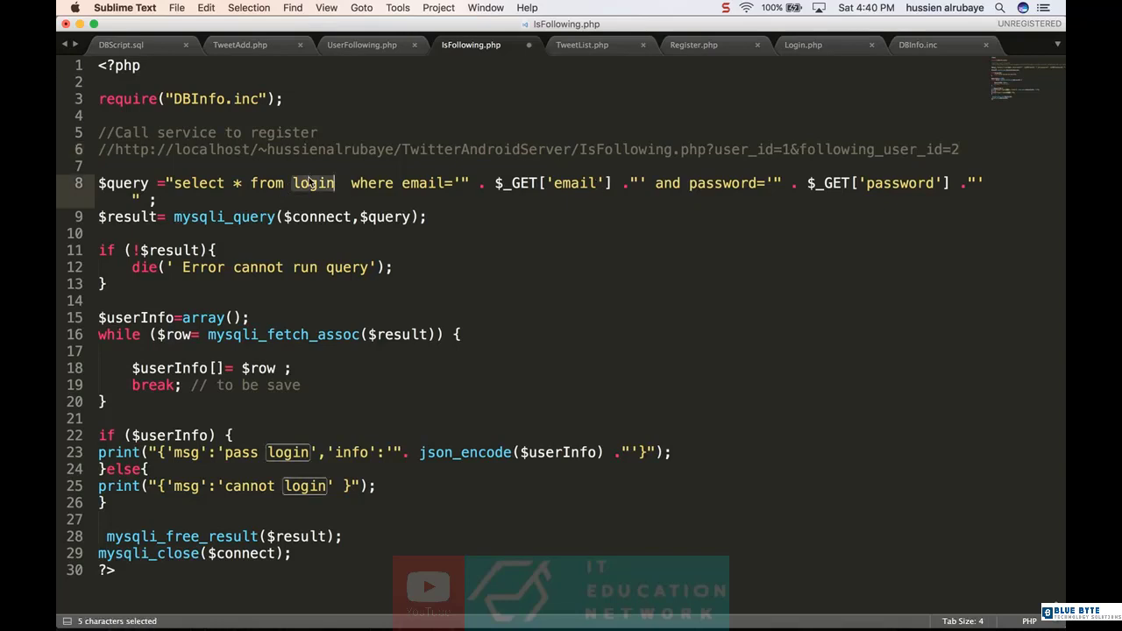
{"action": "mouse_move", "coordinate": [807, 605]}
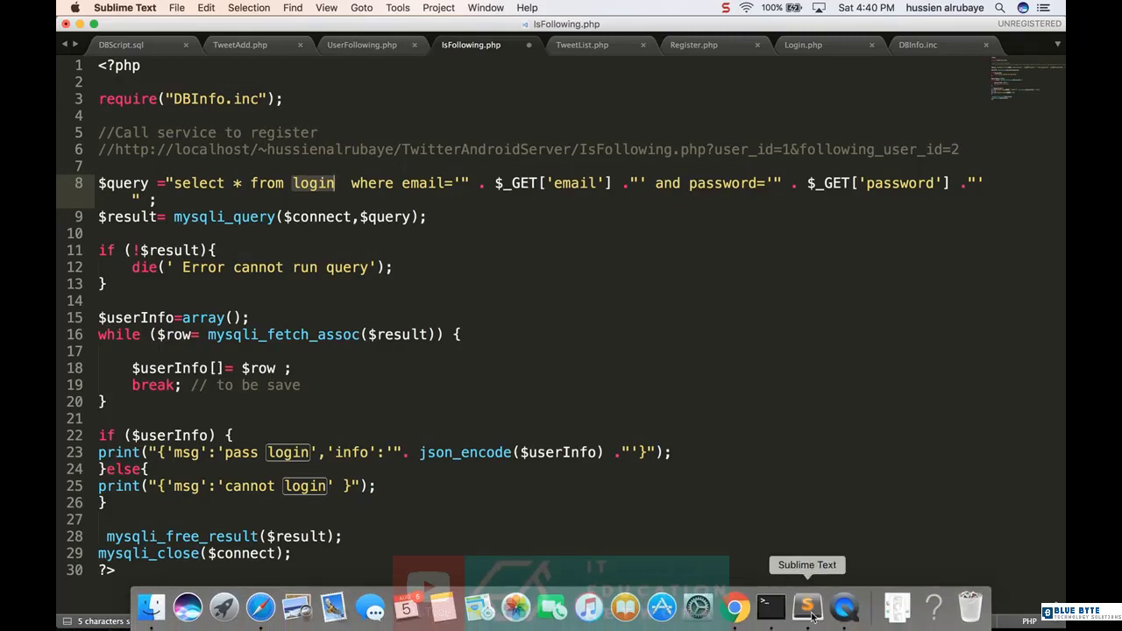
{"action": "left_click", "coordinate": [769, 605]}
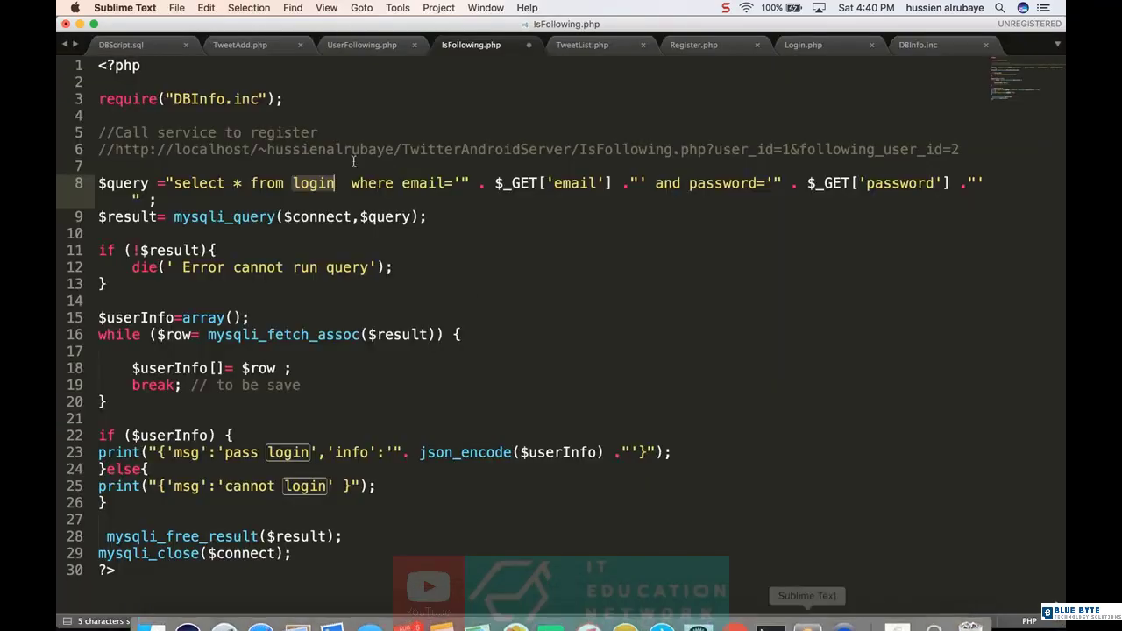
Step: Change the query table to following, filtered by user_id and following_user_id
{"action": "type", "text": "following"}
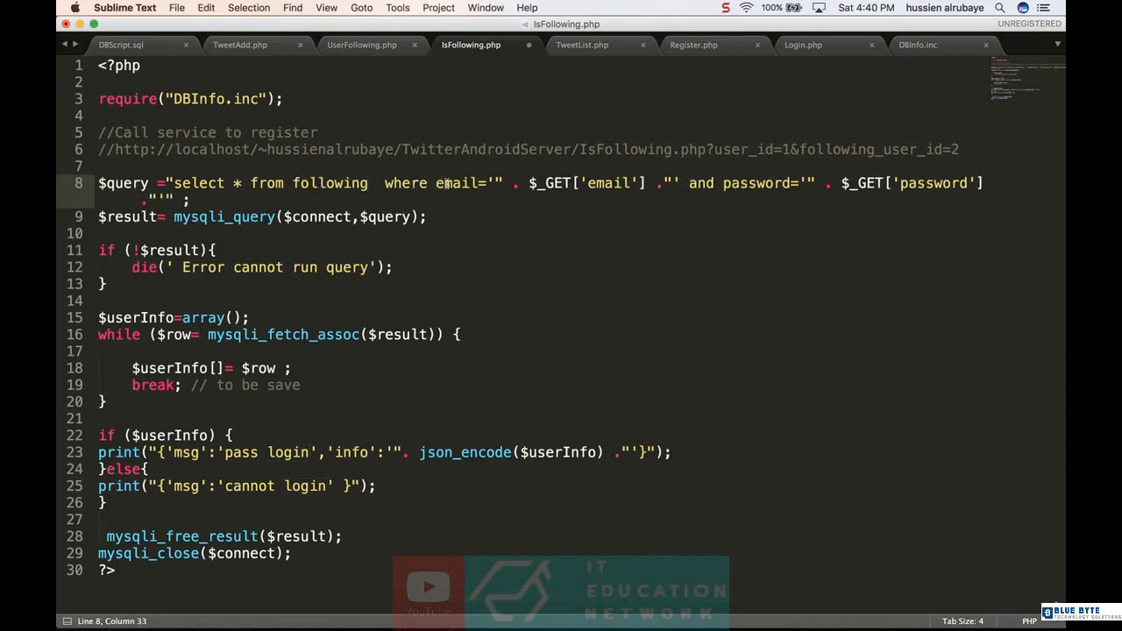
{"action": "double_click", "coordinate": [624, 148]}
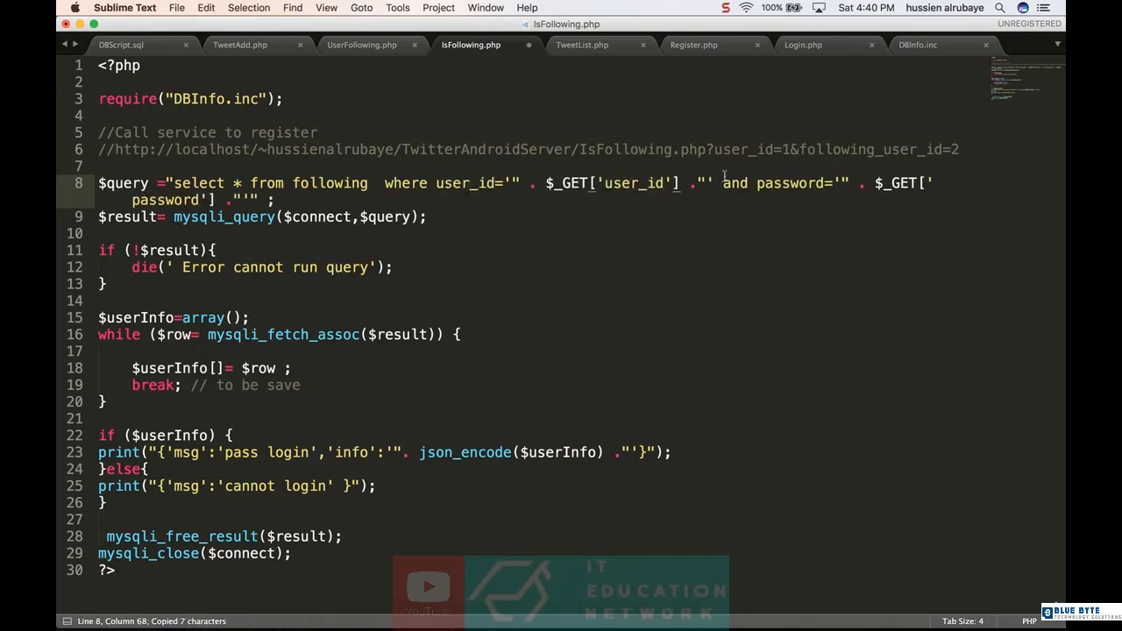
{"action": "double_click", "coordinate": [870, 149]}
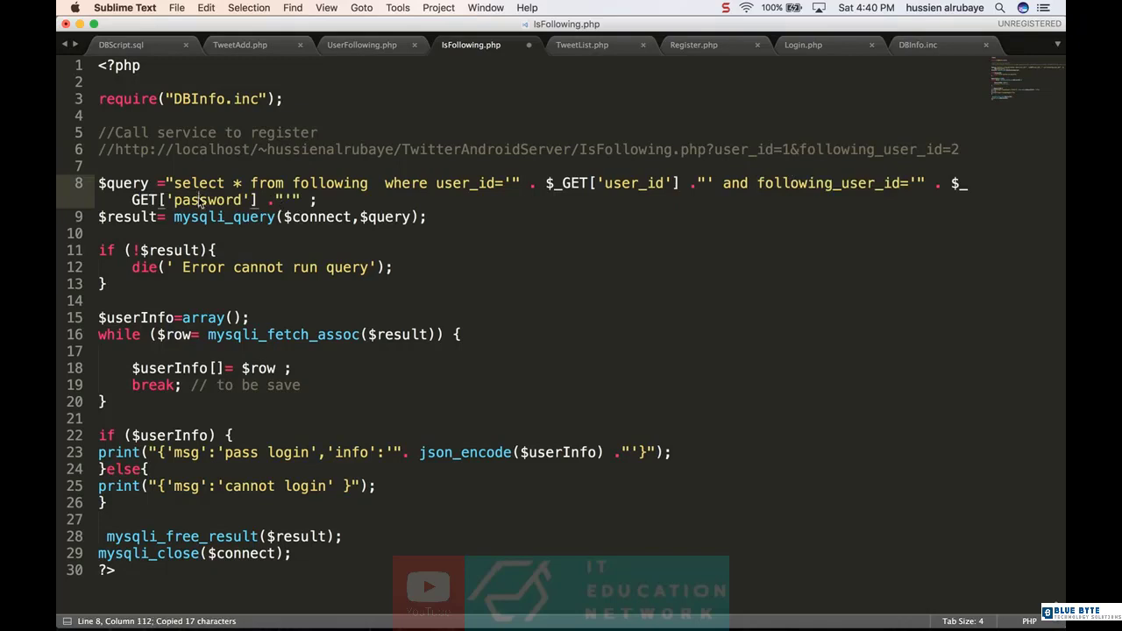
{"action": "type", "text": "following_user_id"}
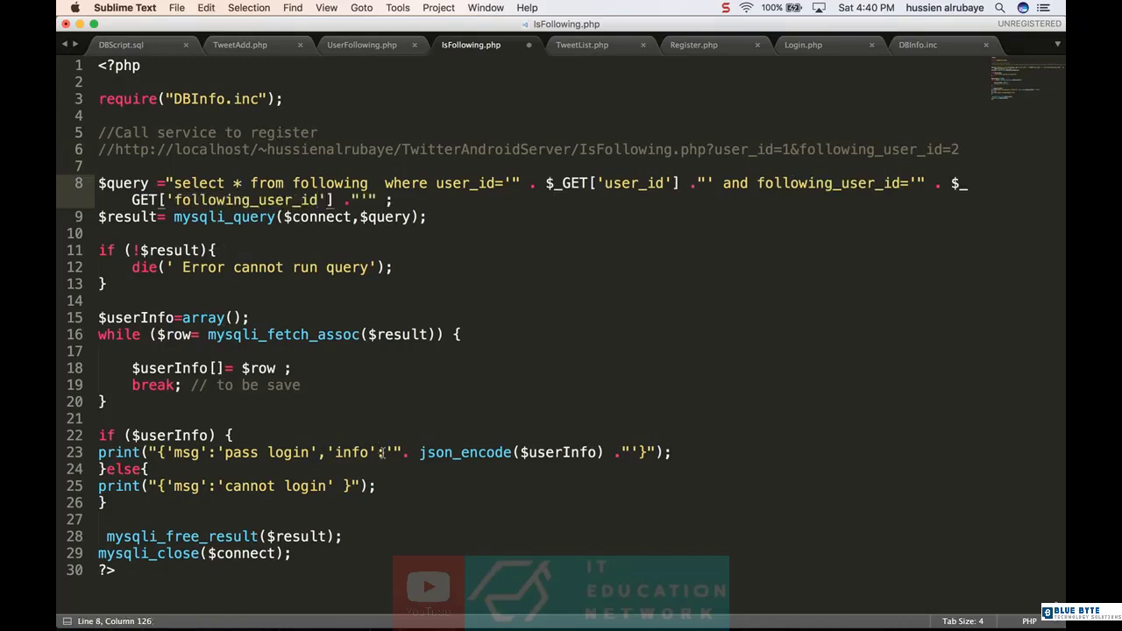
{"action": "double_click", "coordinate": [254, 452]}
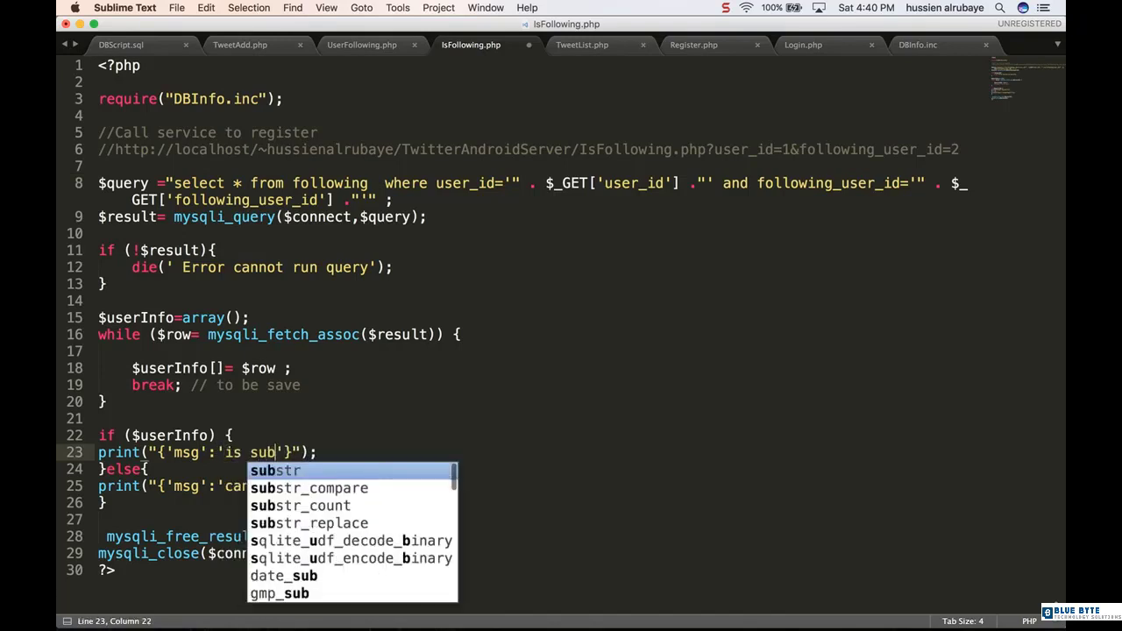
Step: Reword the two response messages to 'is subsriber' and 'isnot subscriber'
{"action": "type", "text": "sriber"}
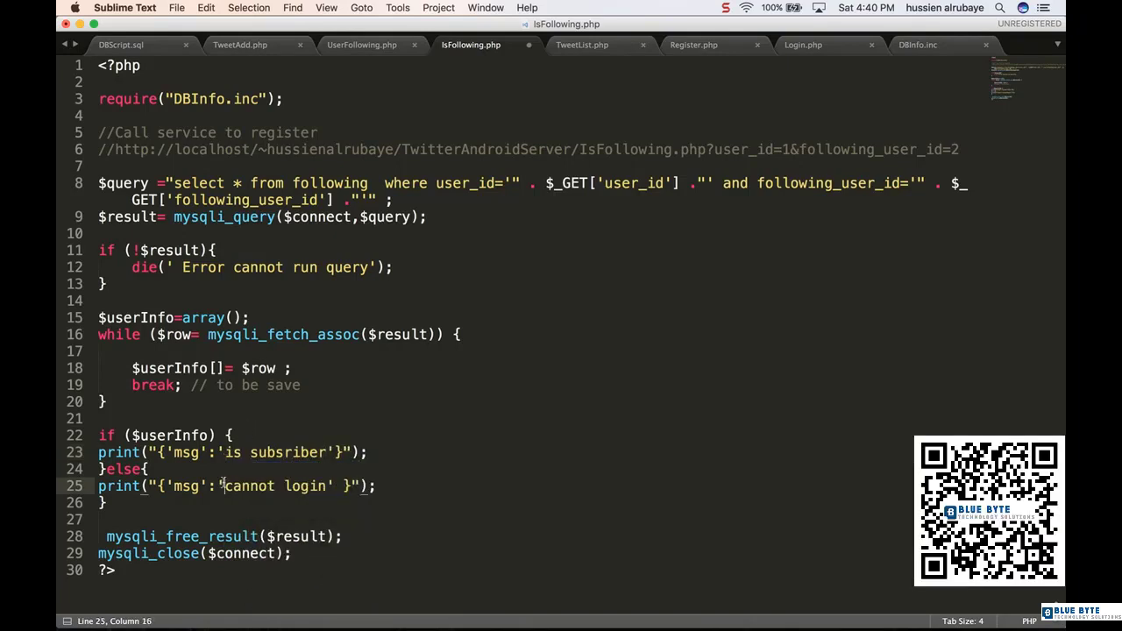
{"action": "type", "text": "isn"}
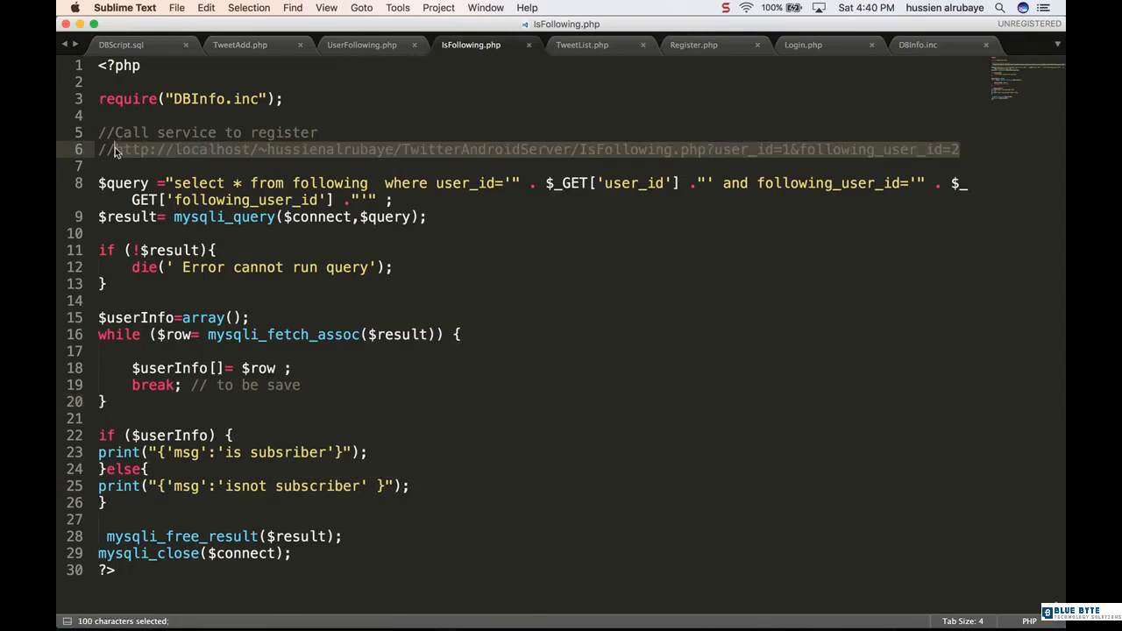
Step: Switch to Safari and put the IsFollowing.php test URL in the address bar
{"action": "left_click", "coordinate": [259, 606]}
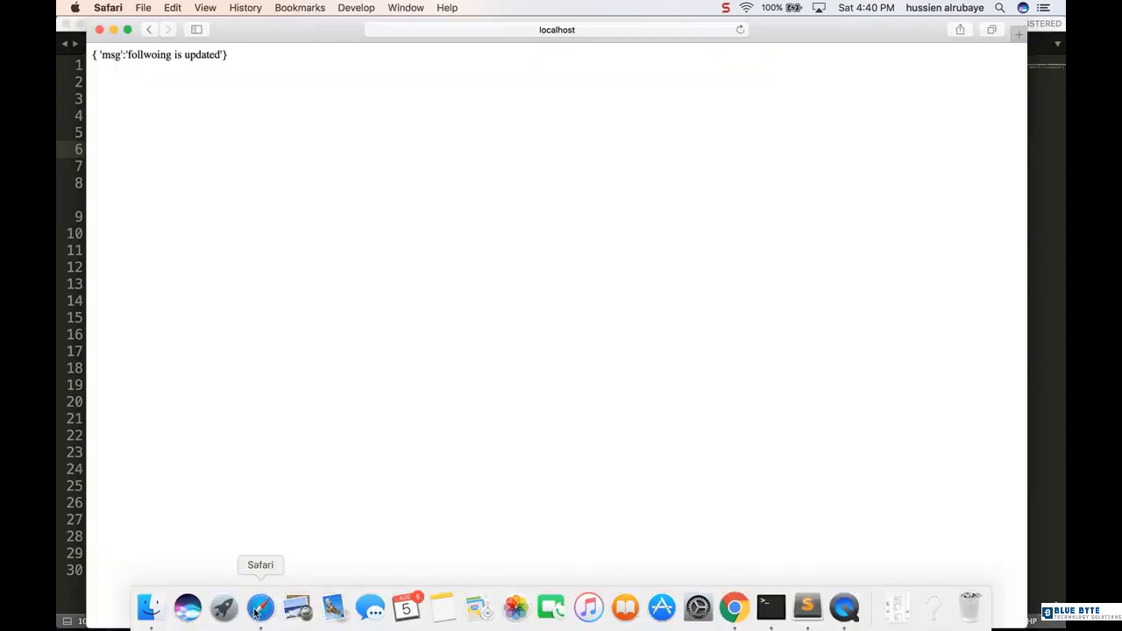
{"action": "left_click", "coordinate": [557, 29]}
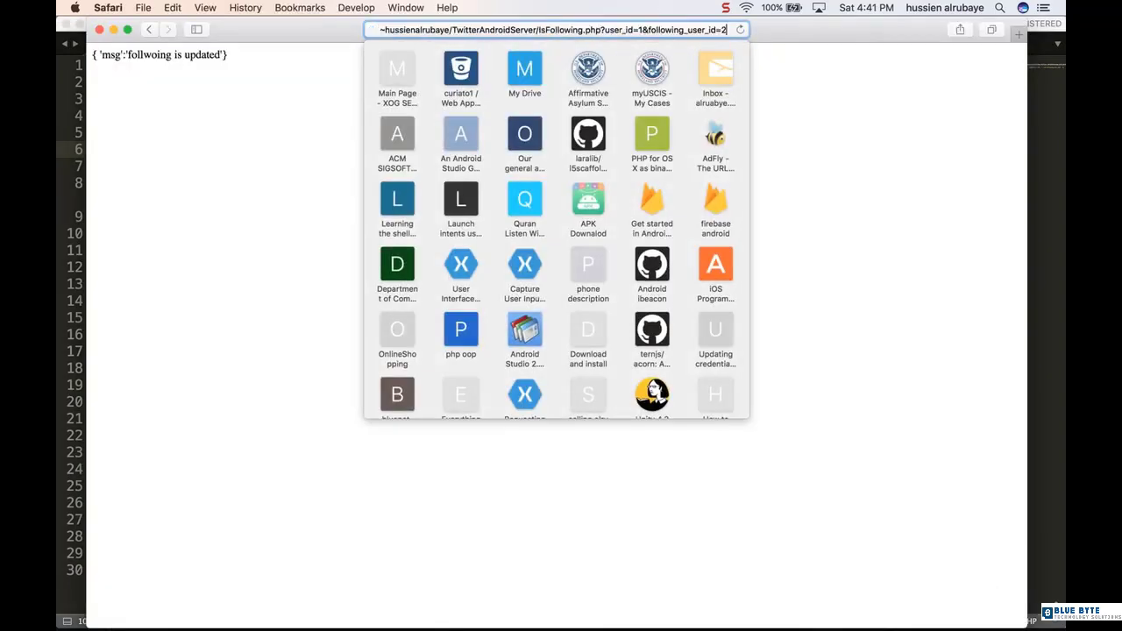